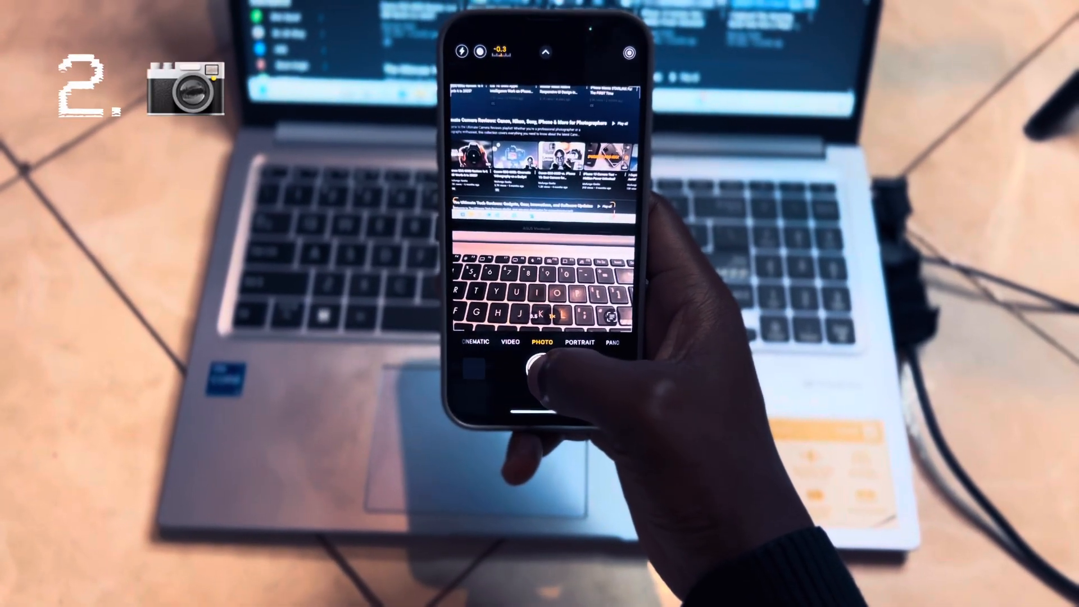
Focus the Camera viewfinder on the laptop's row of video thumbnails
click(541, 366)
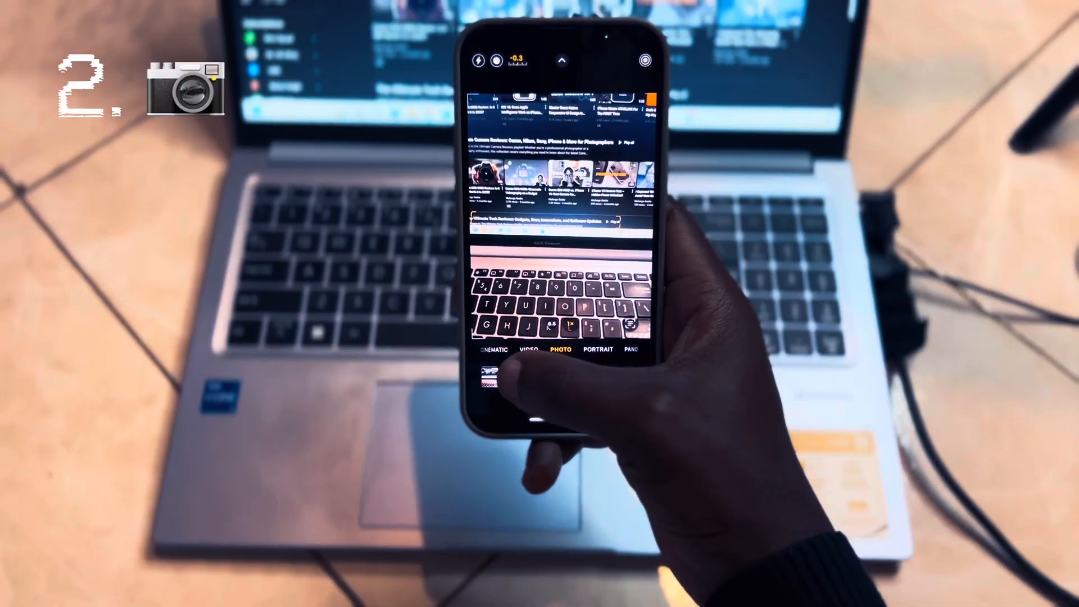
click(489, 372)
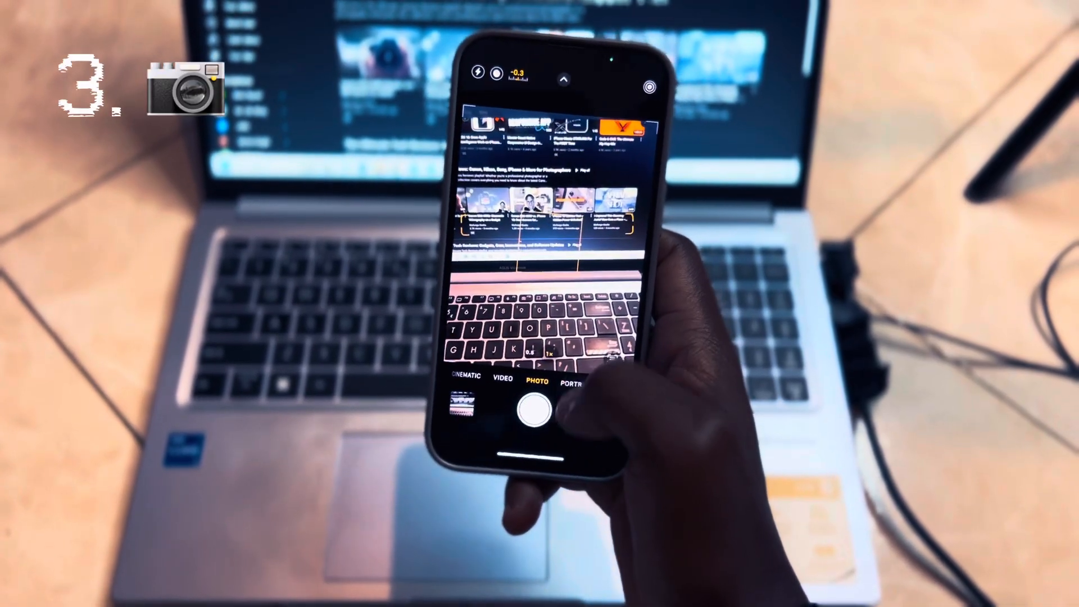
click(535, 411)
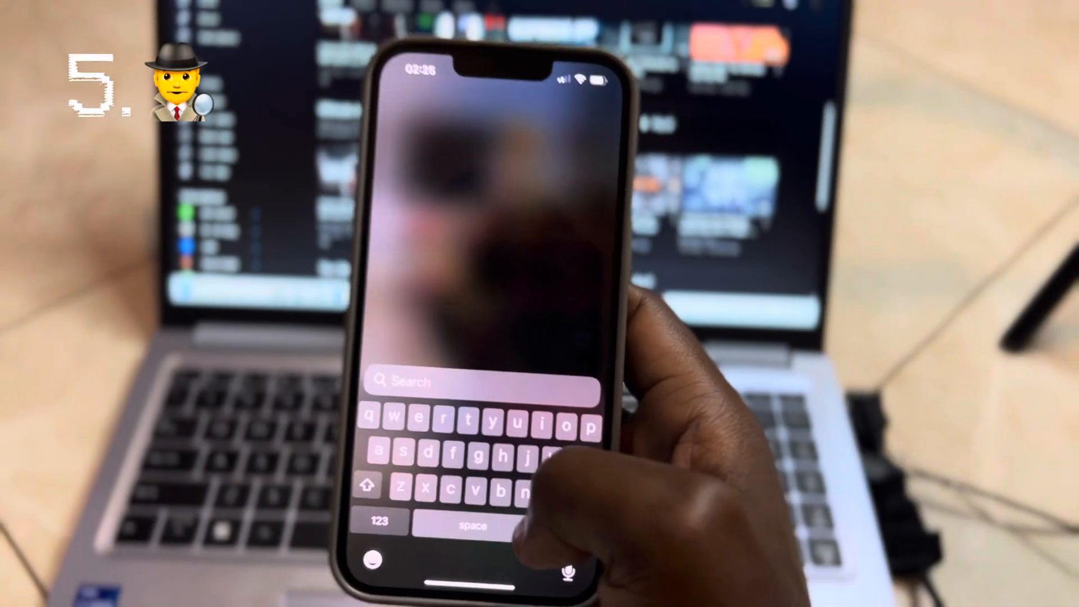
Launch Magnifier from Spotlight and zoom in on the printed microphone packaging text
text(magnifier)
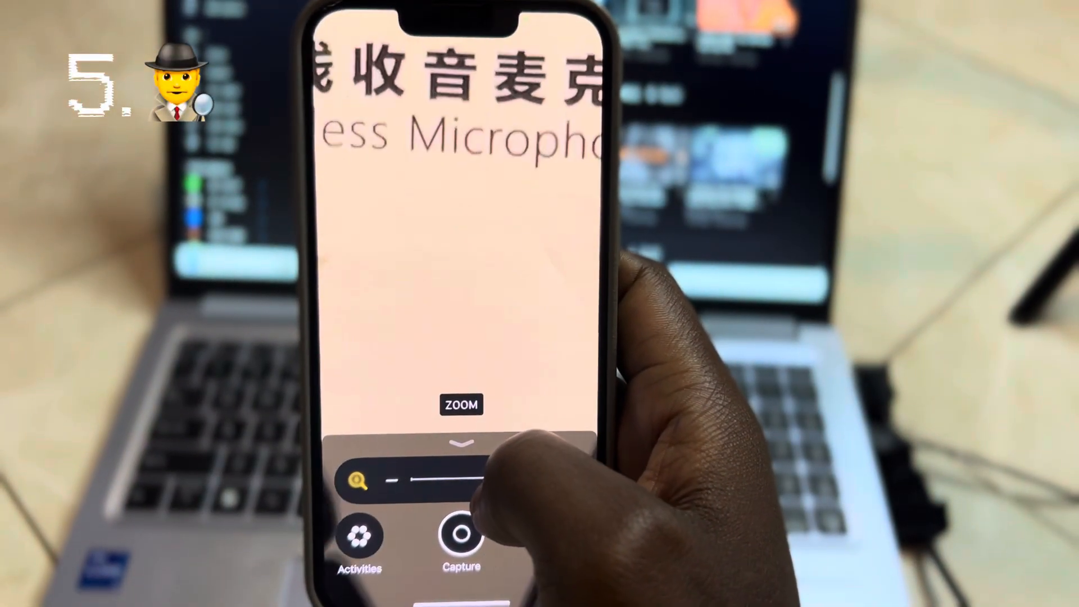
drag(406, 483, 538, 483)
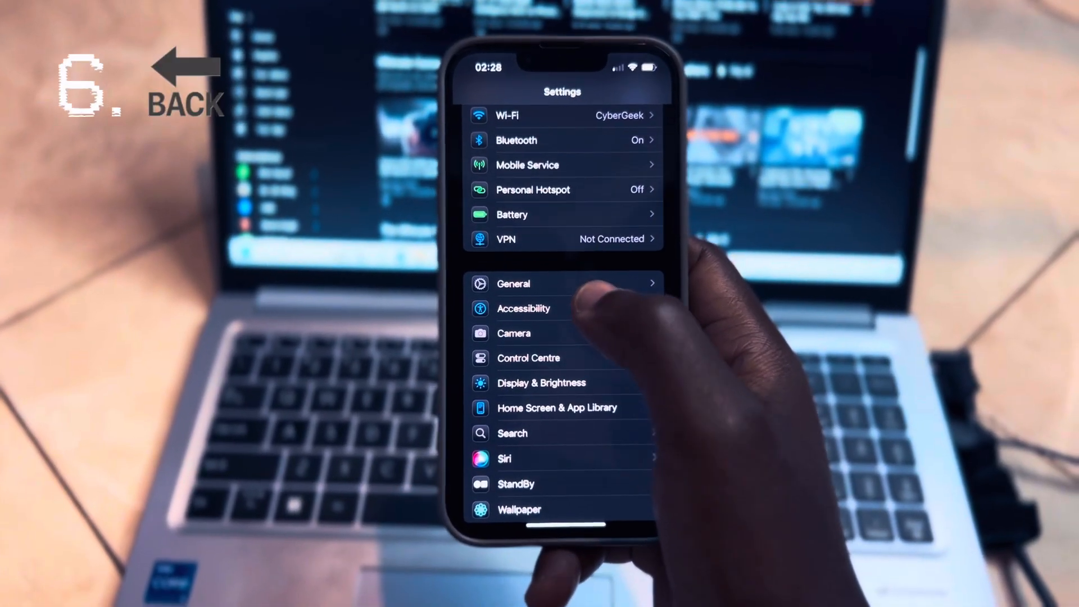
In Accessibility > Touch > Back Tap, assign Double Tap to Screenshot
click(522, 308)
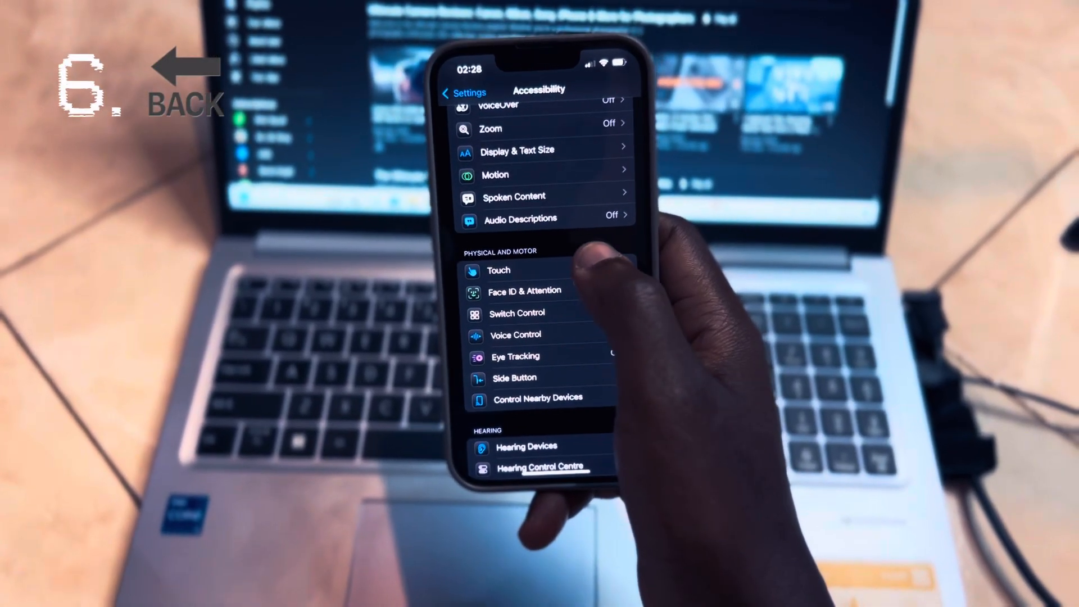
click(498, 269)
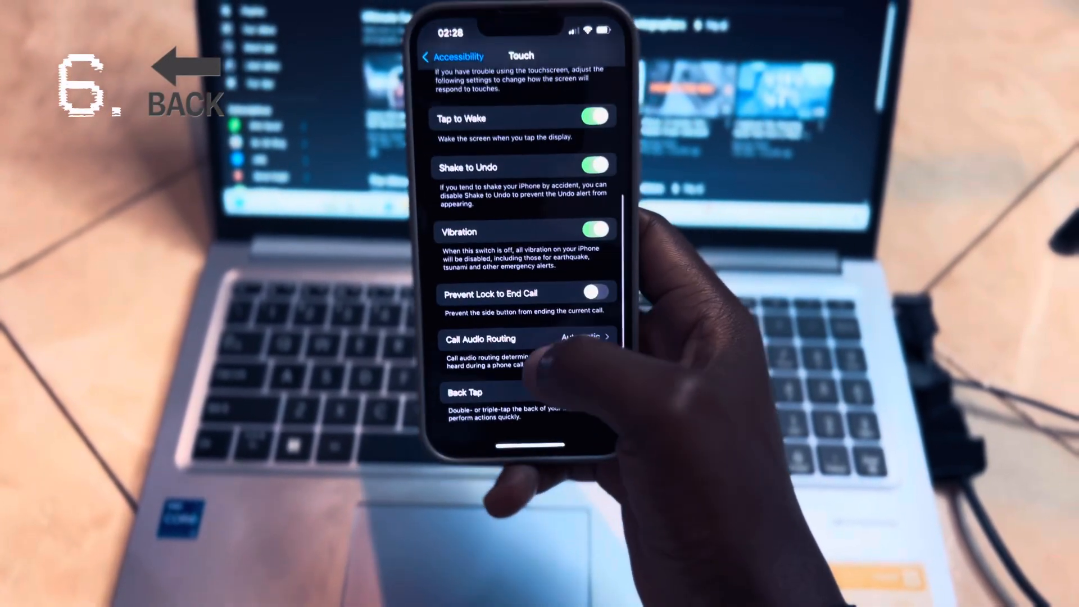
click(464, 393)
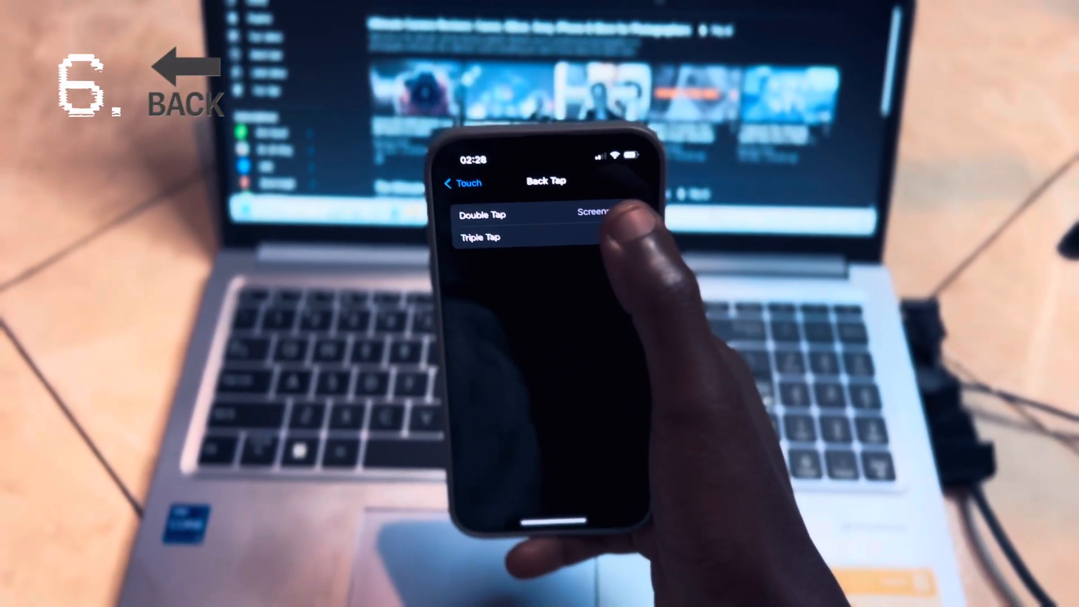
click(482, 214)
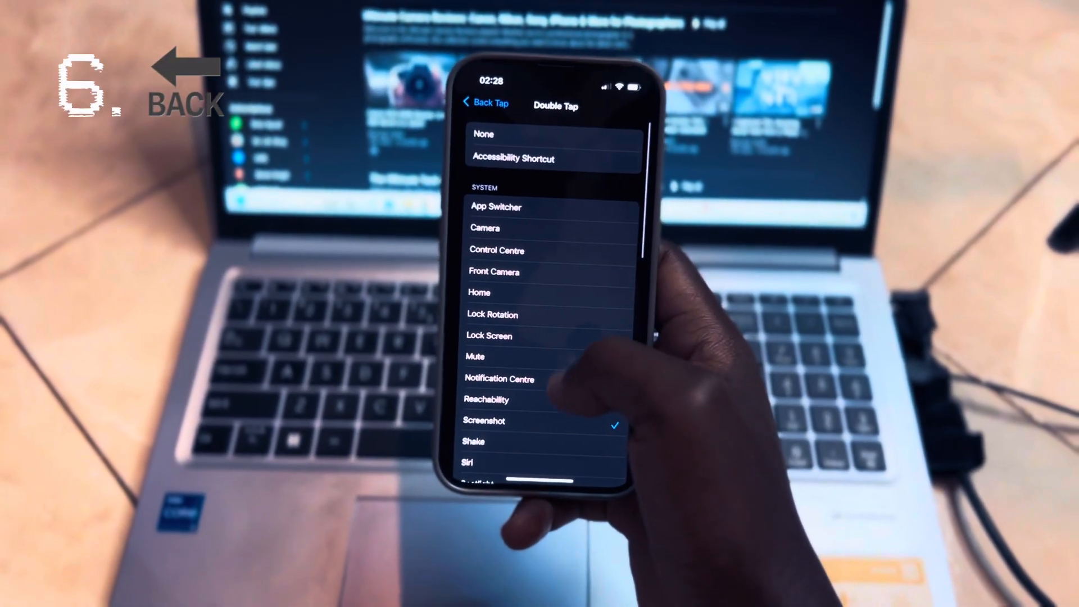
click(486, 103)
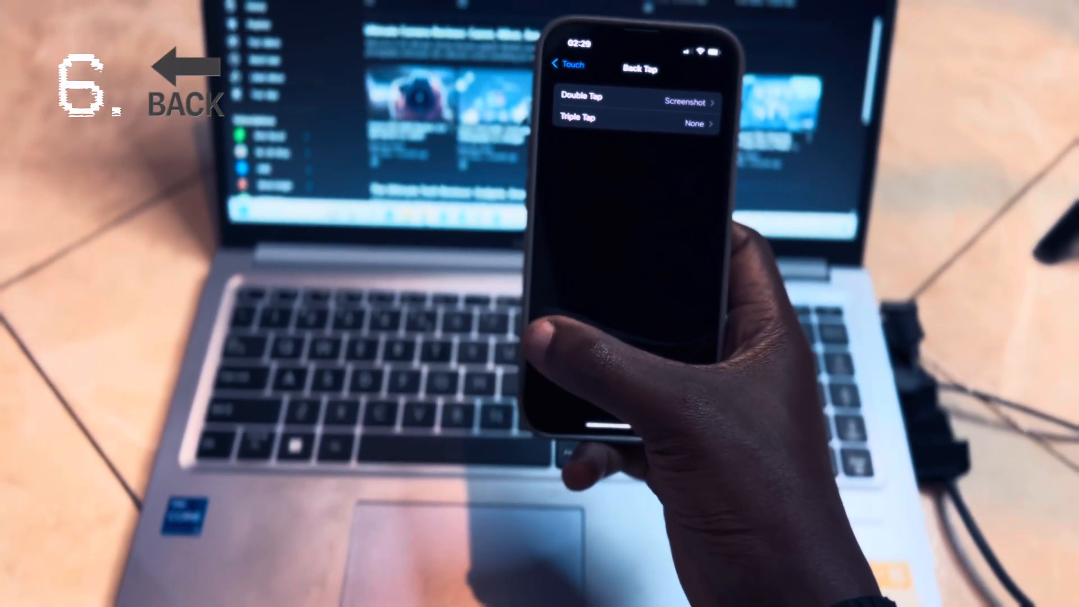
Return to the Accessibility list and scroll toward the Live Speech section
click(569, 64)
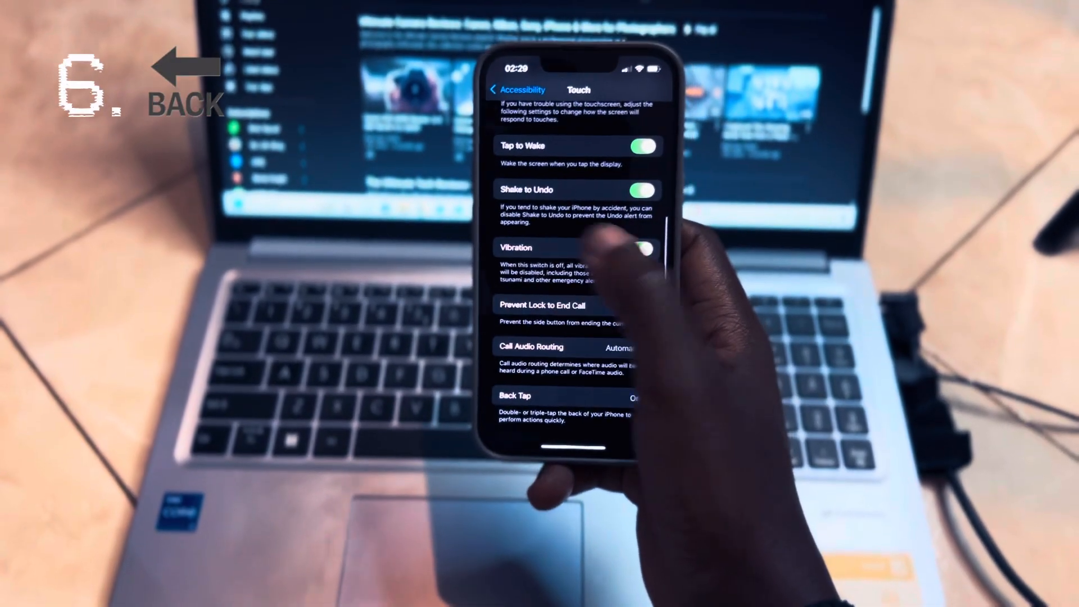
click(513, 90)
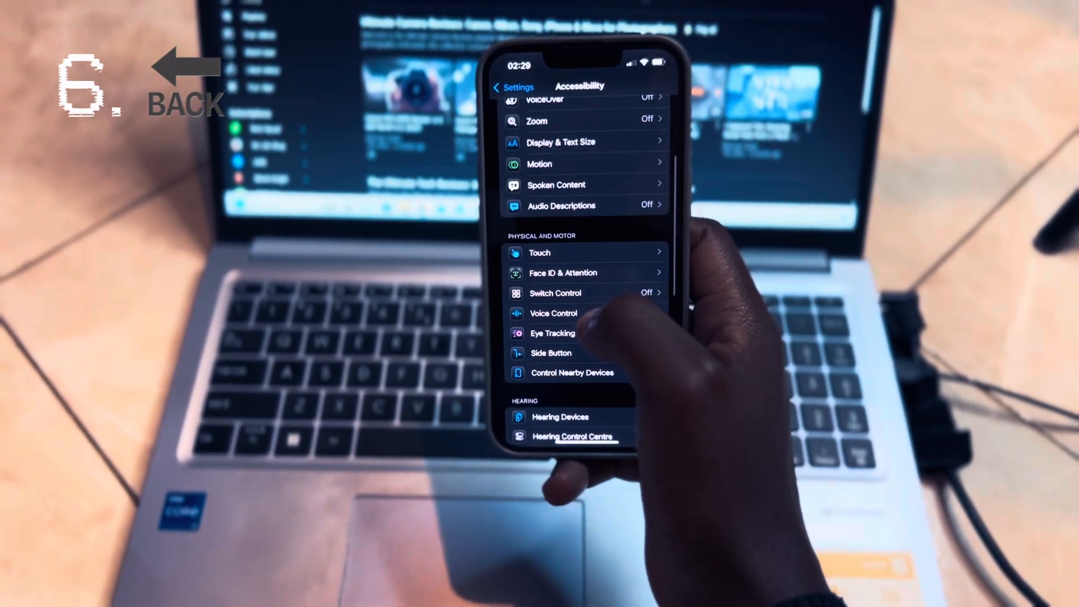
scroll(down, 3)
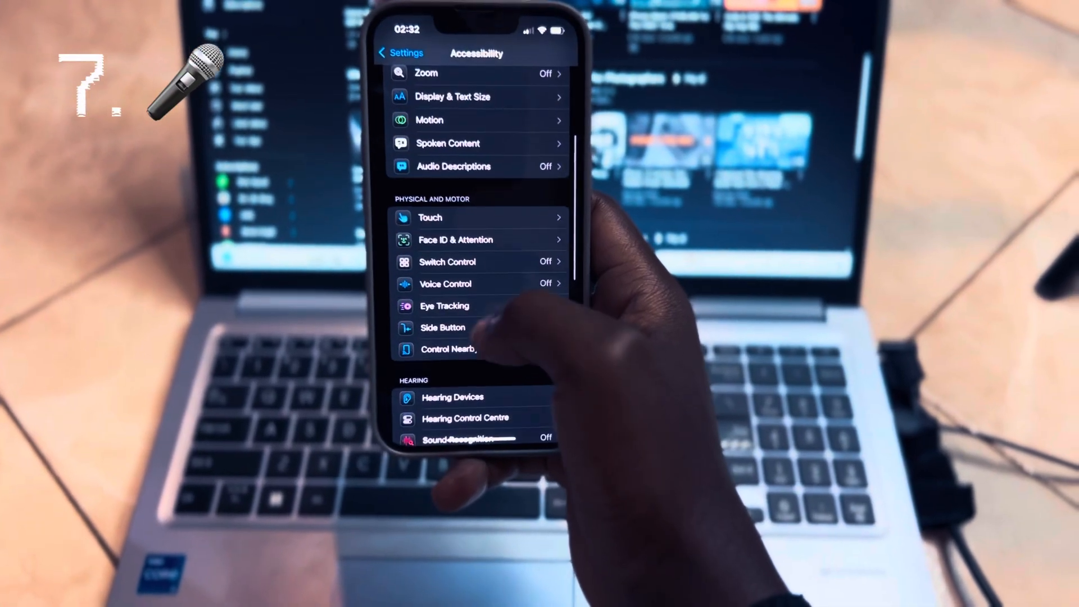
Turn on Live Speech and bring up its type-to-speak panel
scroll(down, 3)
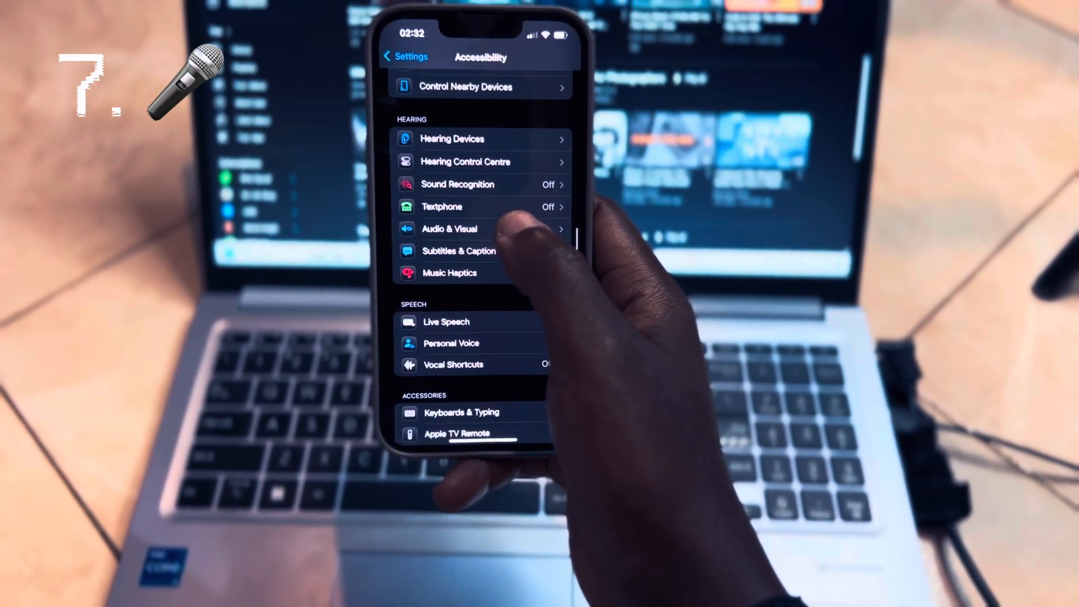
click(447, 322)
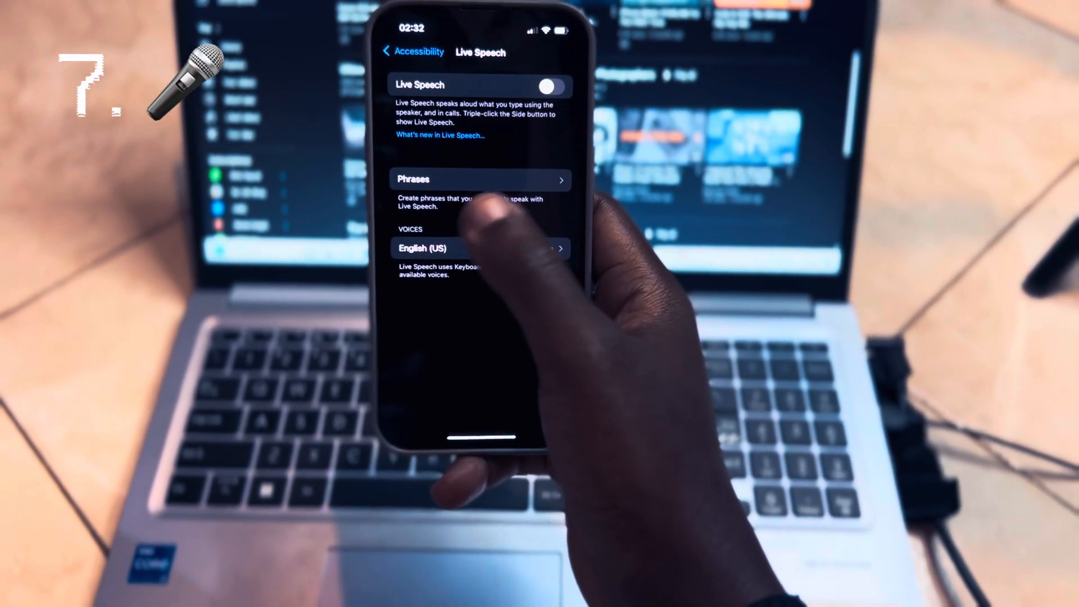
click(548, 86)
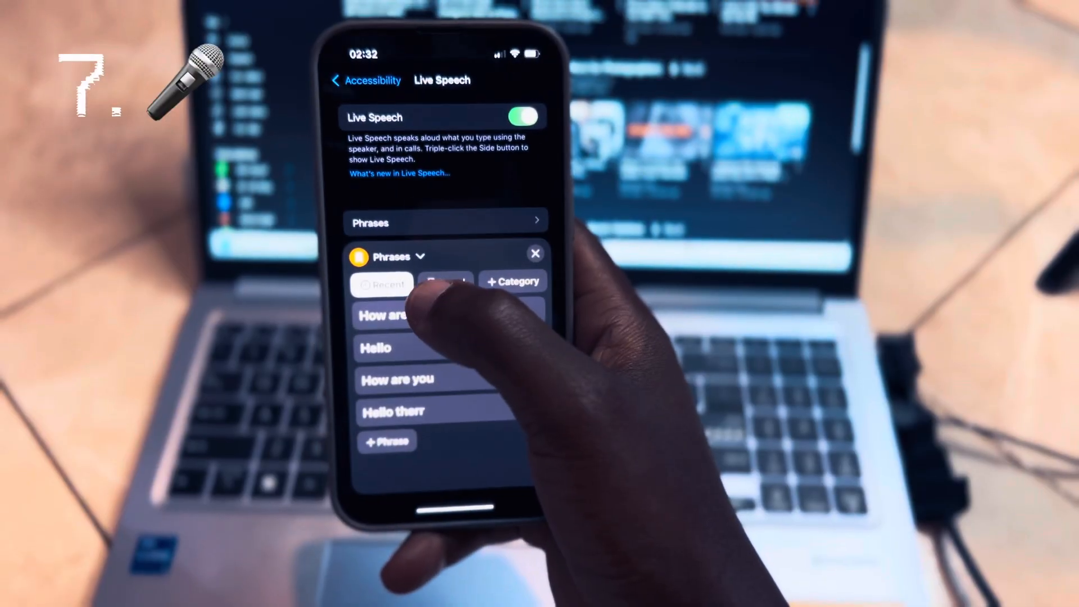
click(536, 253)
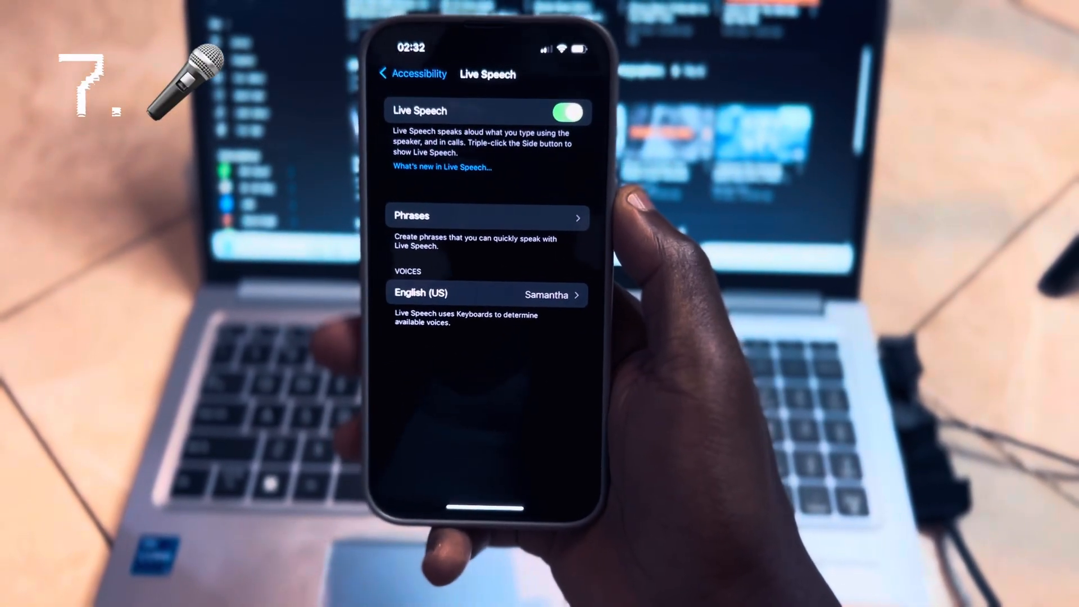
click(487, 217)
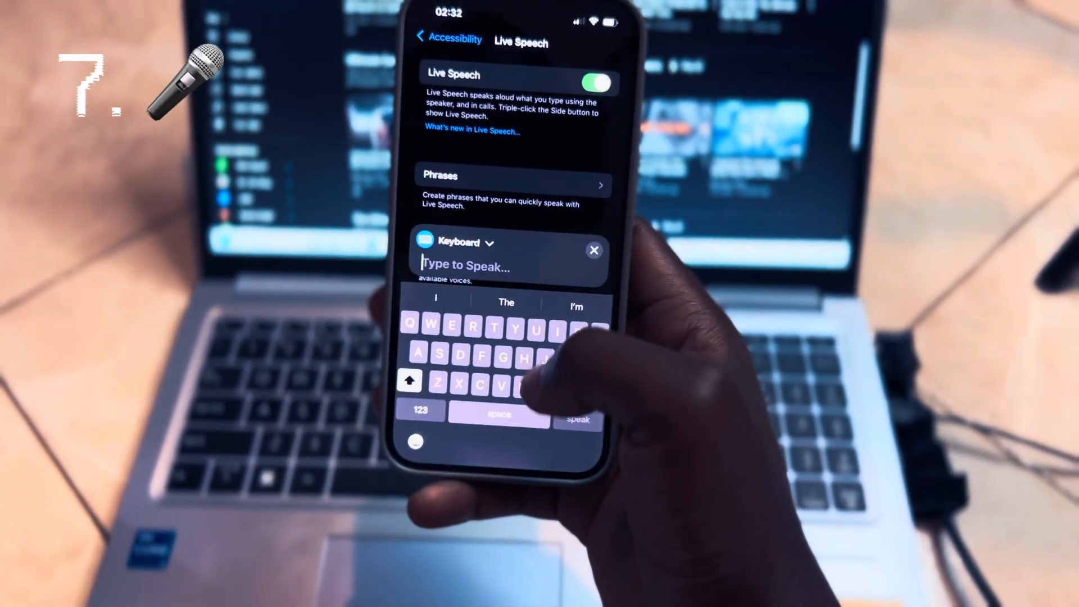
Have Live Speech speak "The only way I could be a better player"
text(Hi)
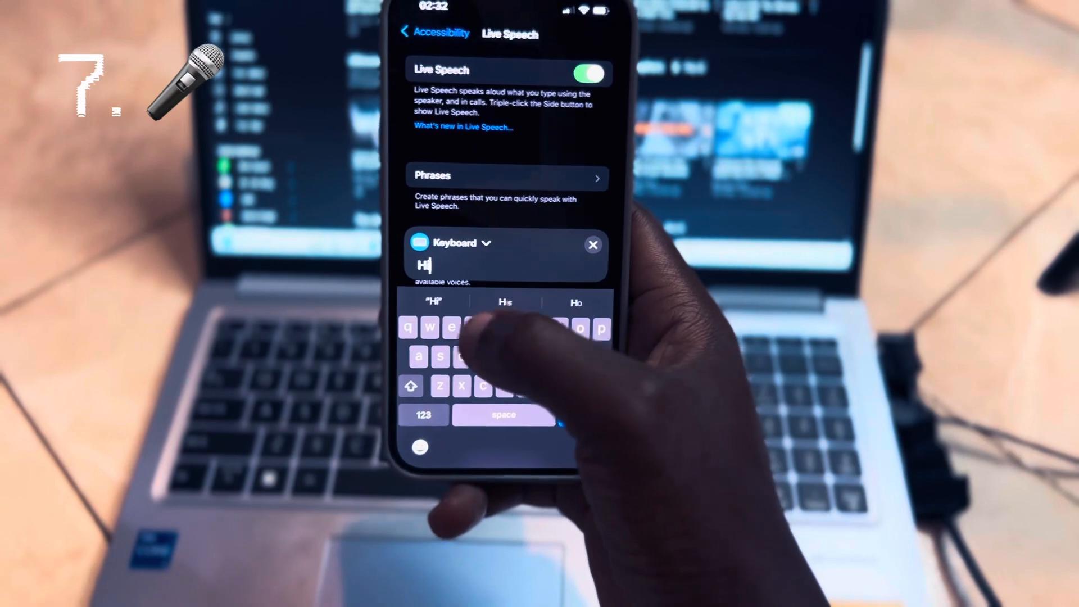
text(e)
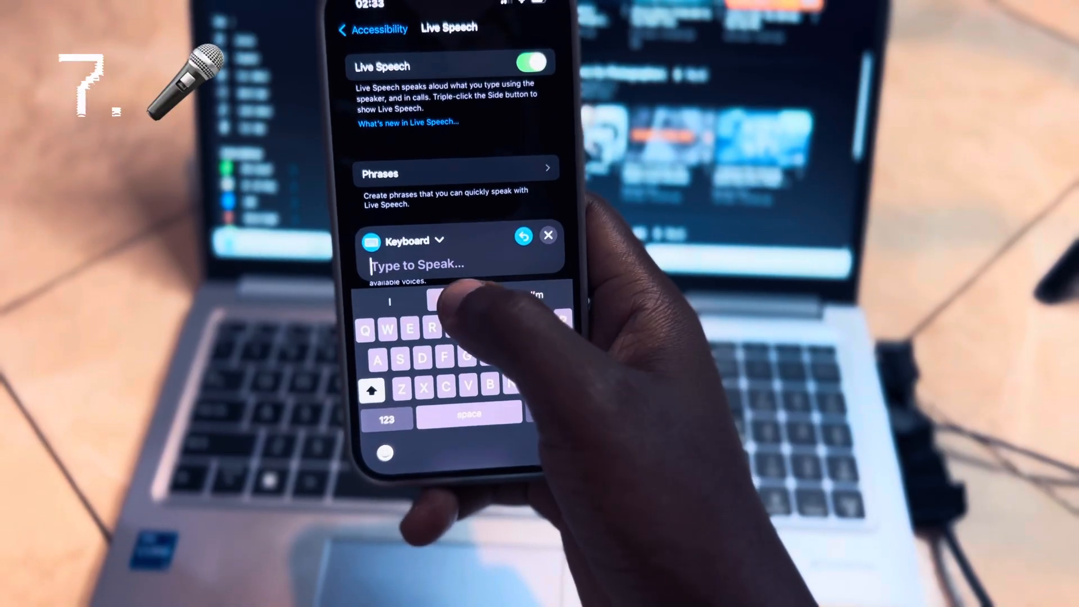
text(The only)
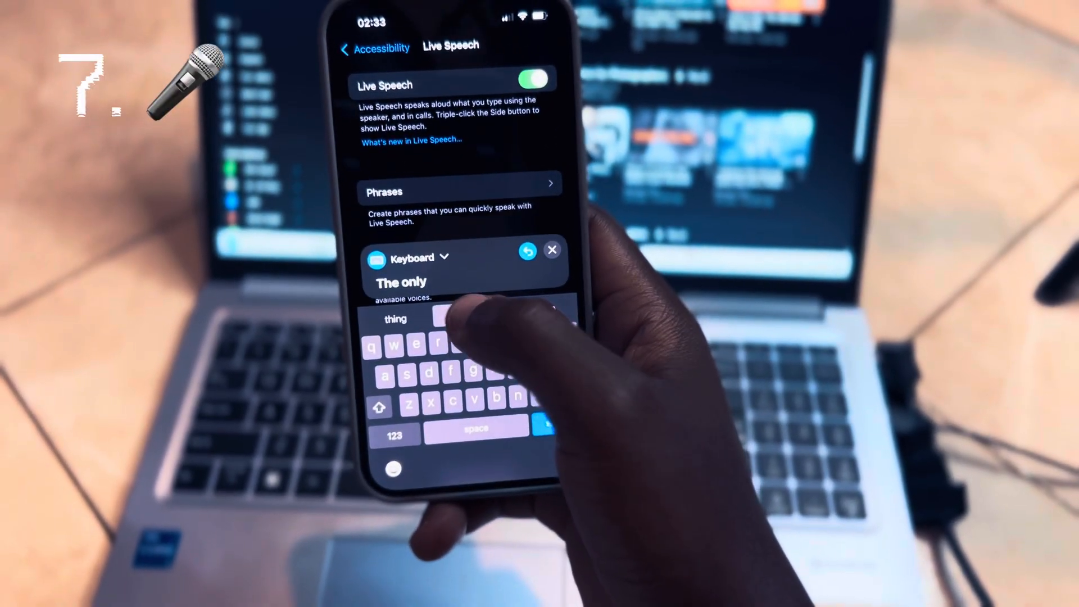
text(way I could be)
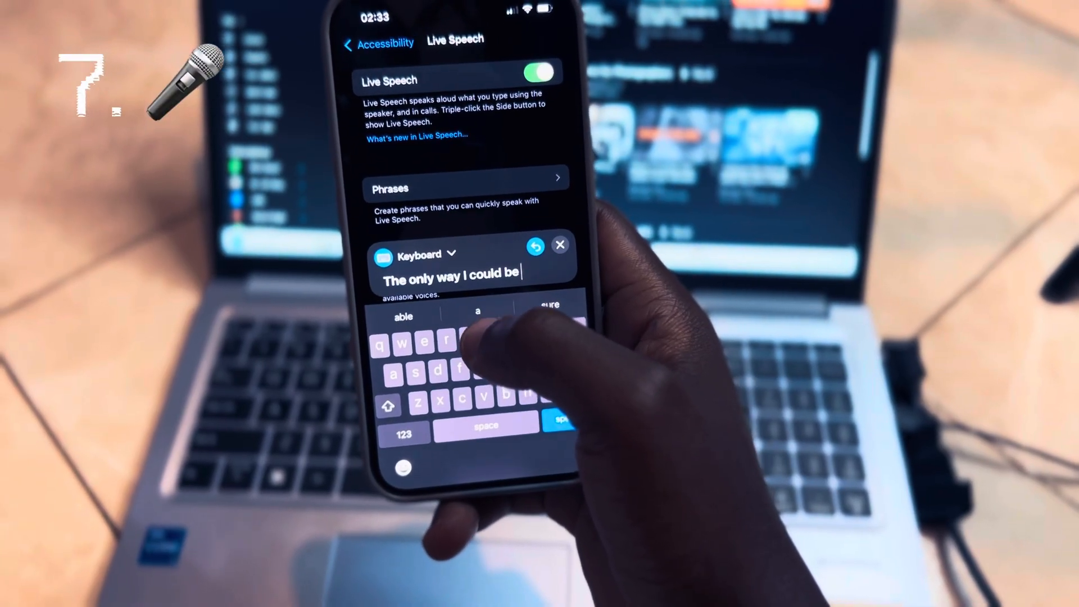
text(a better)
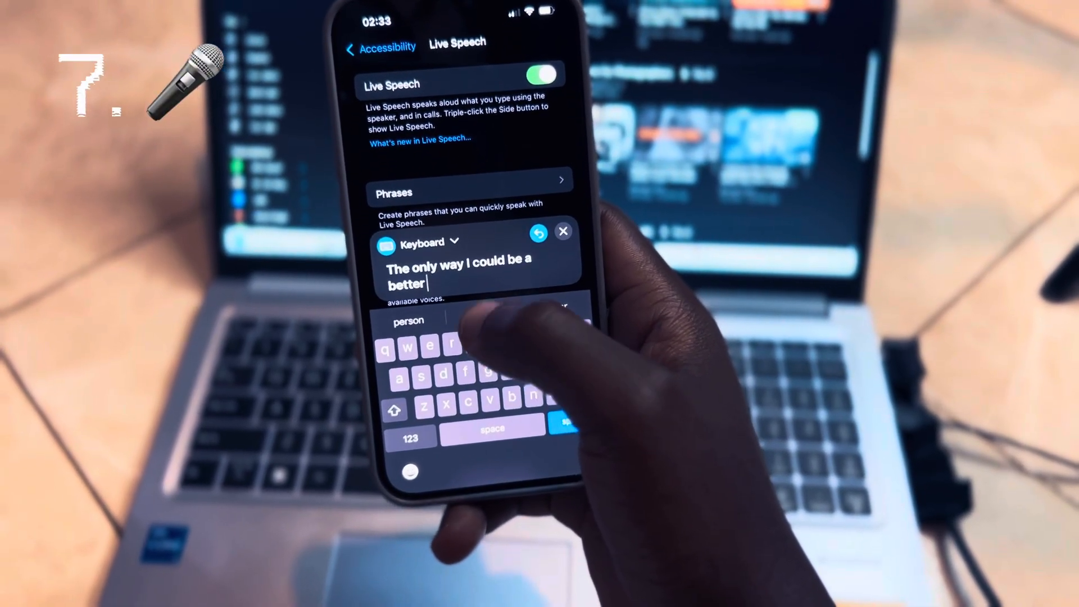
text(player)
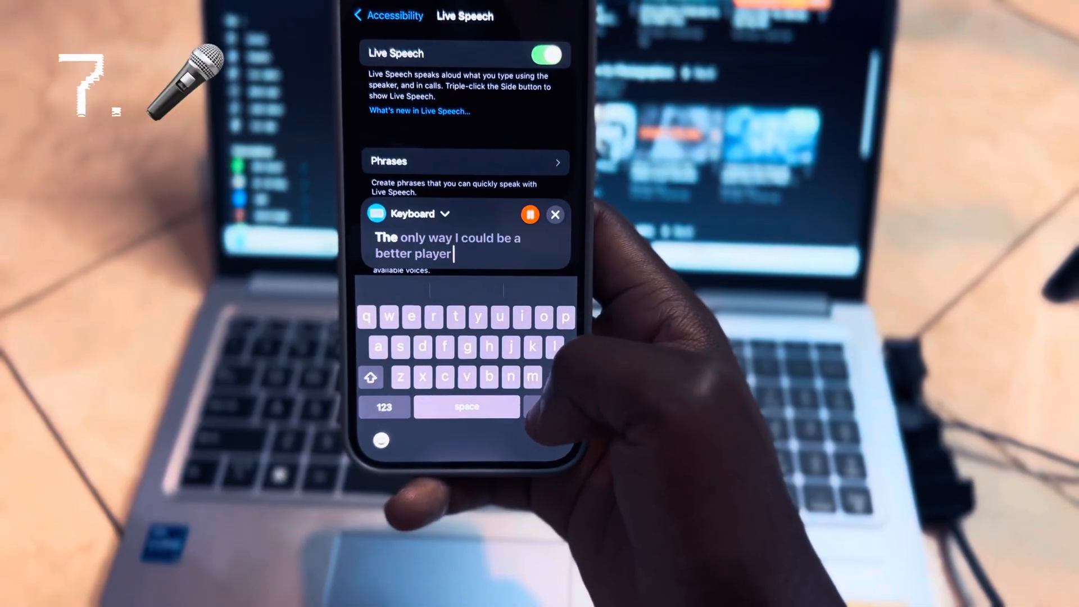
click(529, 213)
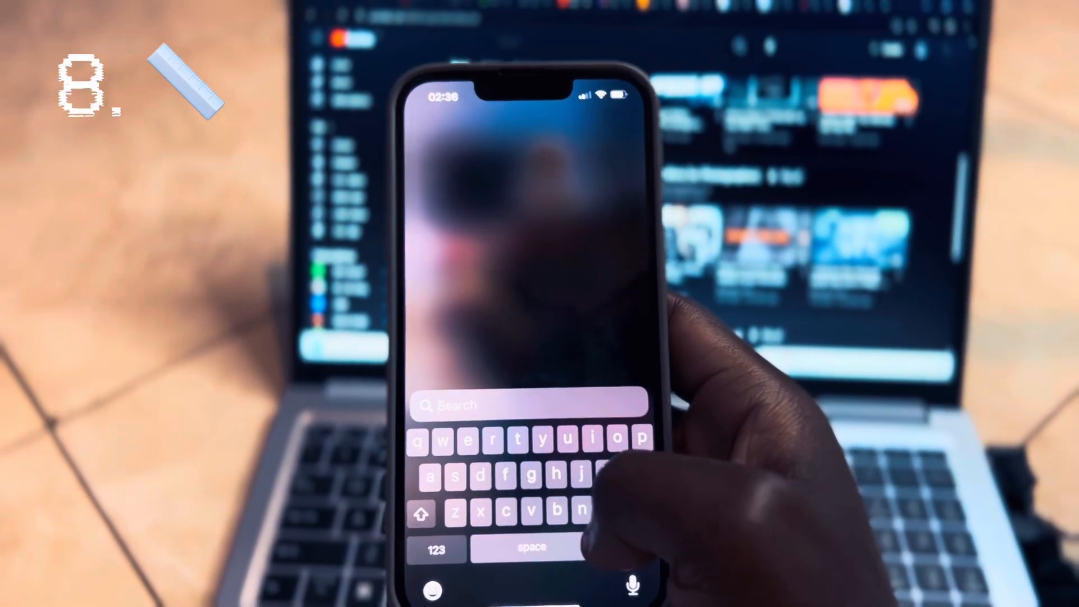
Search the home screen for the Measure app to launch it
text(mw)
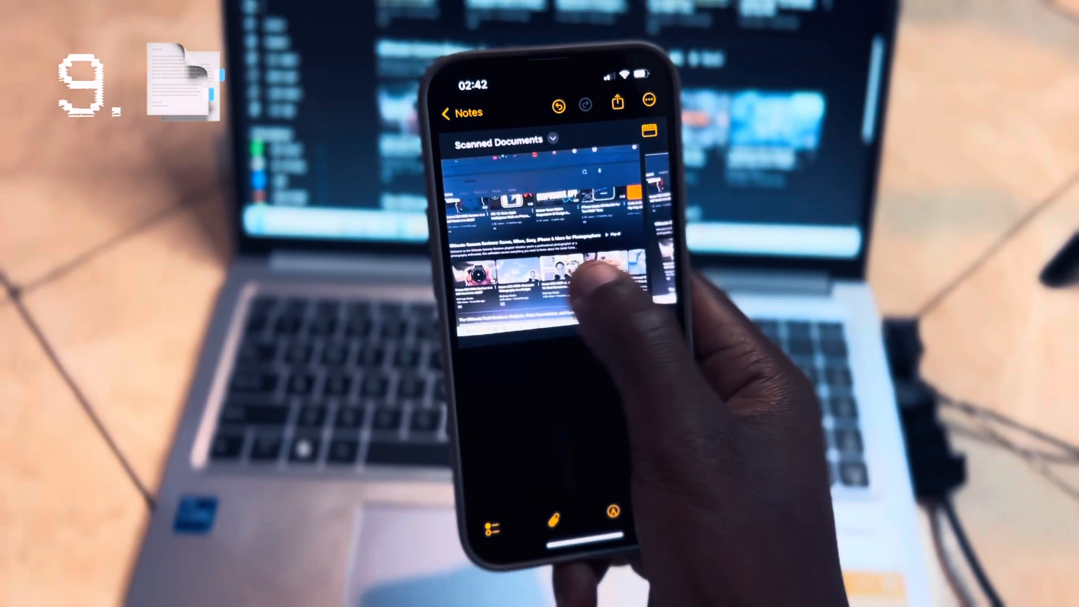
Rename the scanned laptop-screen document and keep it in the Notes note
click(571, 275)
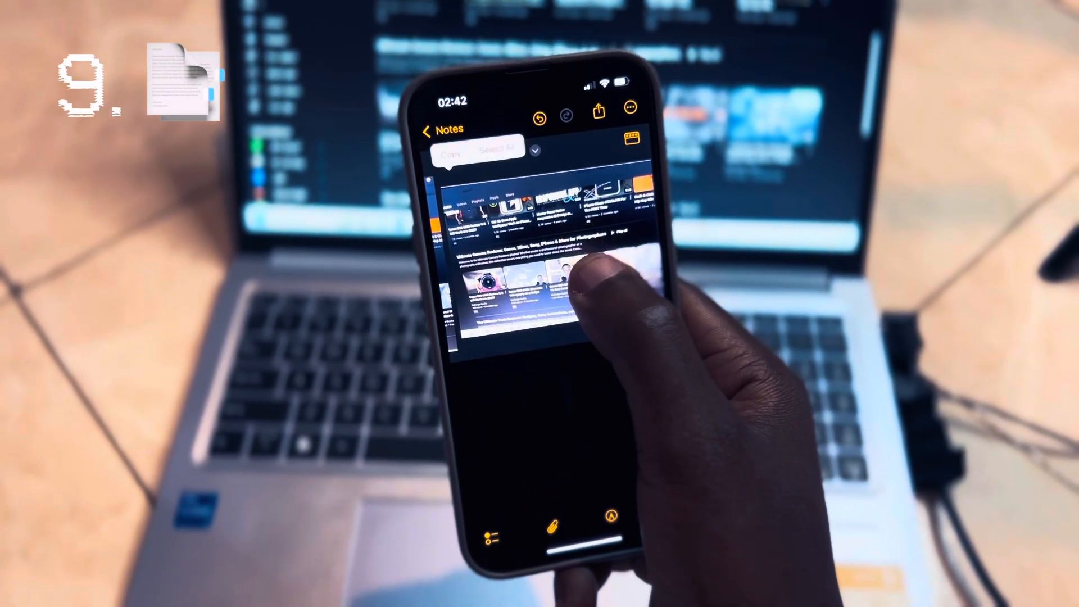
click(551, 296)
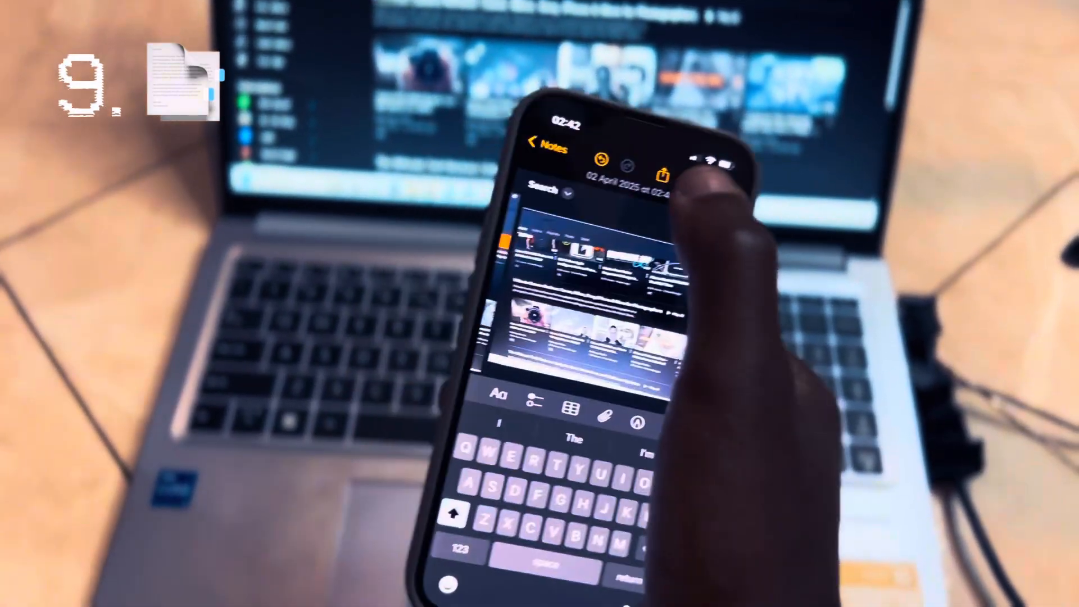
click(661, 171)
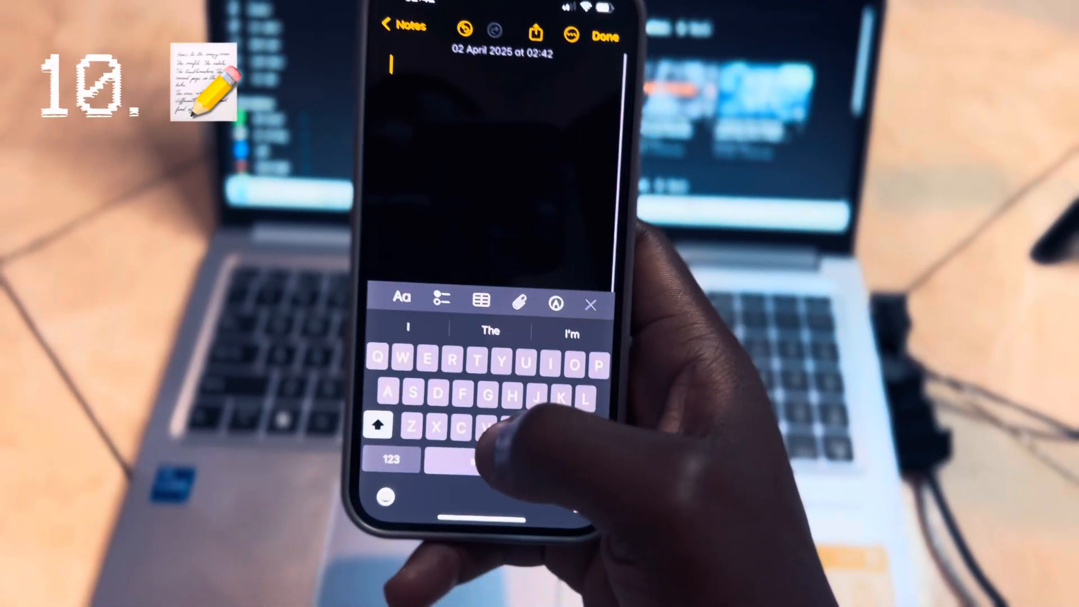
Type a test line in the new note and slide the cursor within it via the space bar
text(Do hhhhhg)
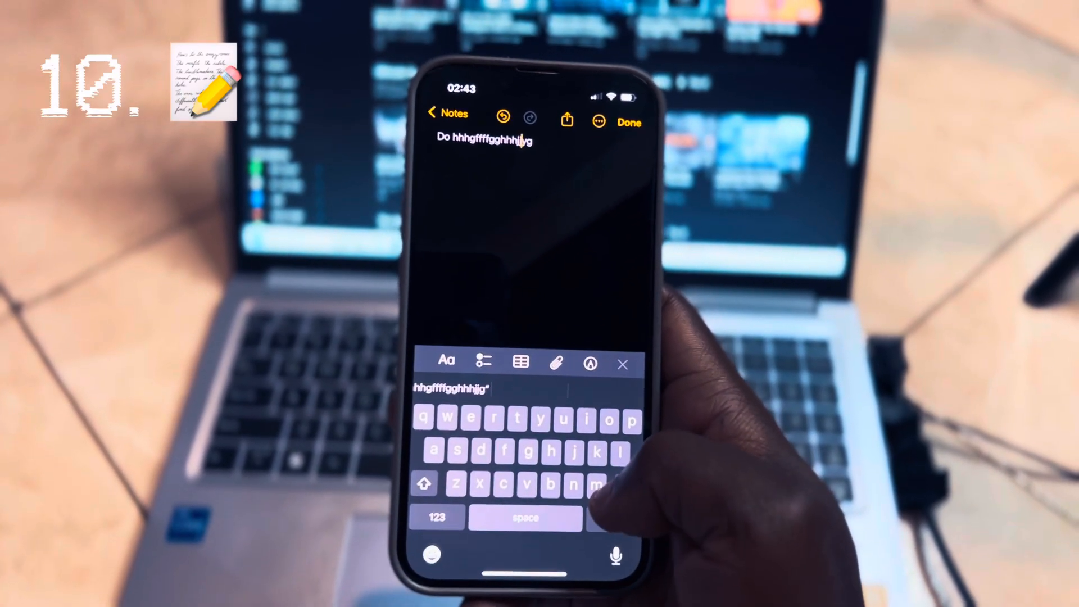
text(jmm)
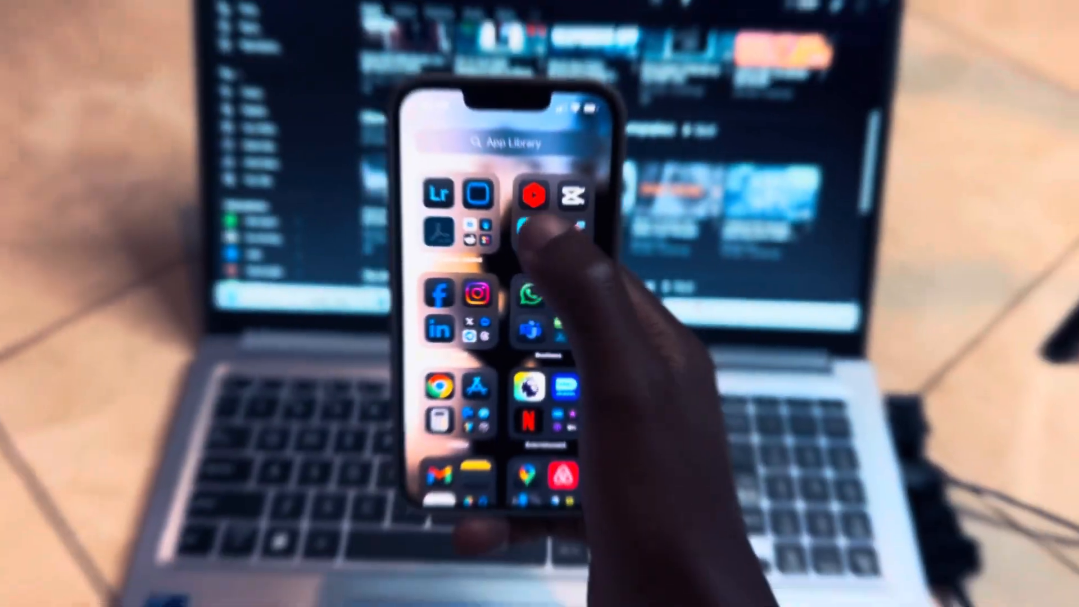
Find Safari in the App Library search and open it
click(502, 143)
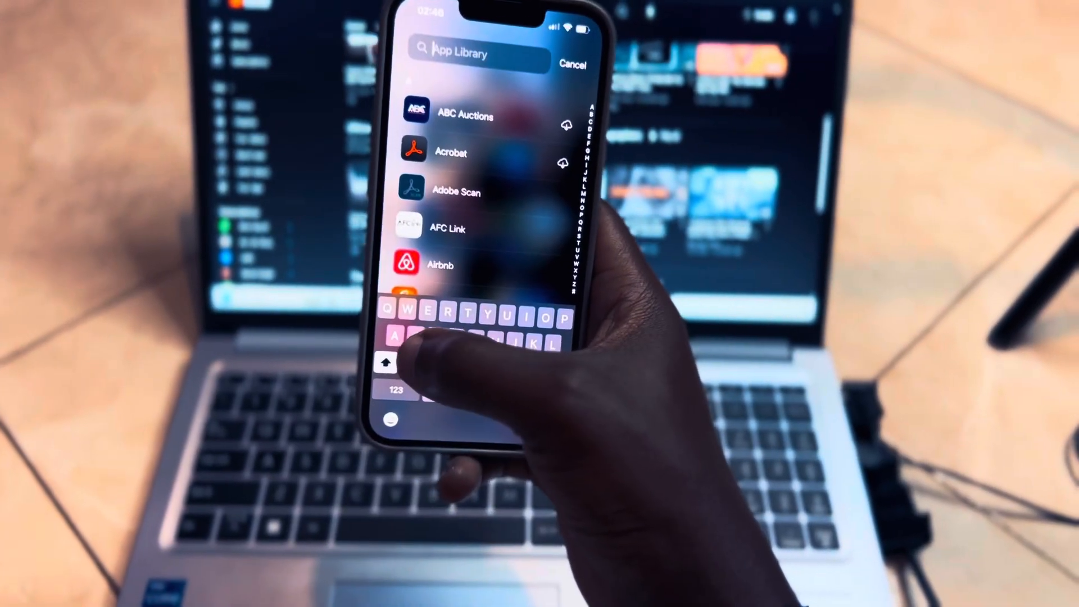
text(Sa)
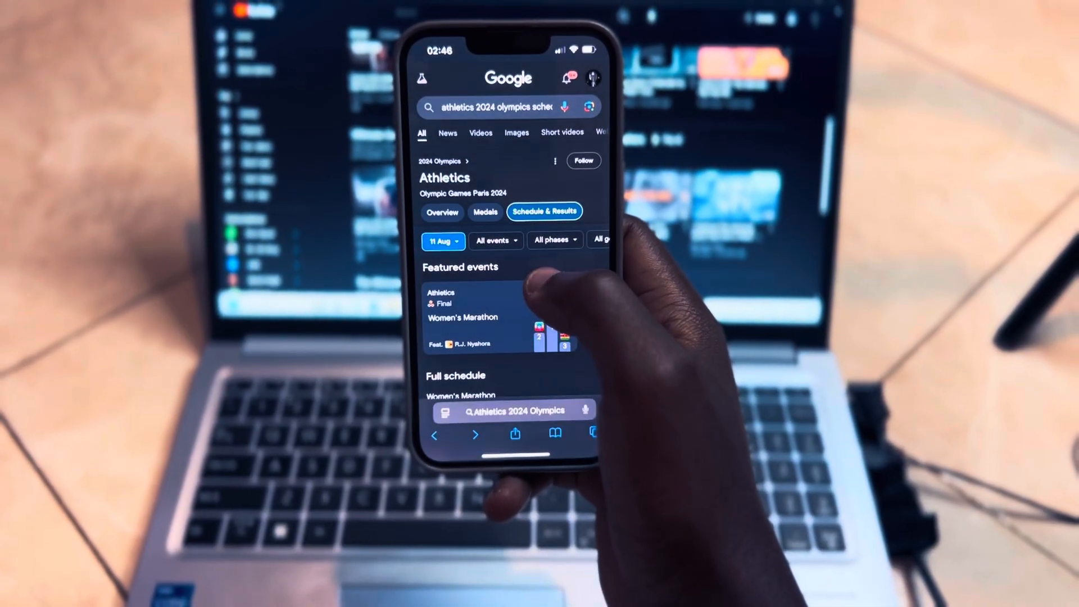
scroll(down, 3)
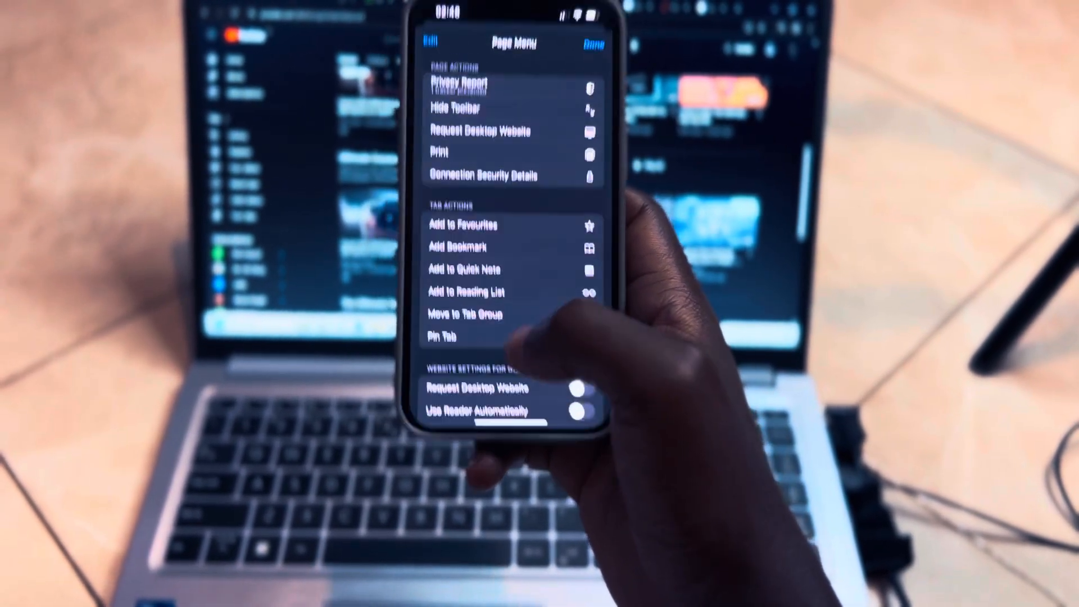
Turn on Request Desktop Website for google.com and view the Athletics 2024 Olympics results
scroll(down, 3)
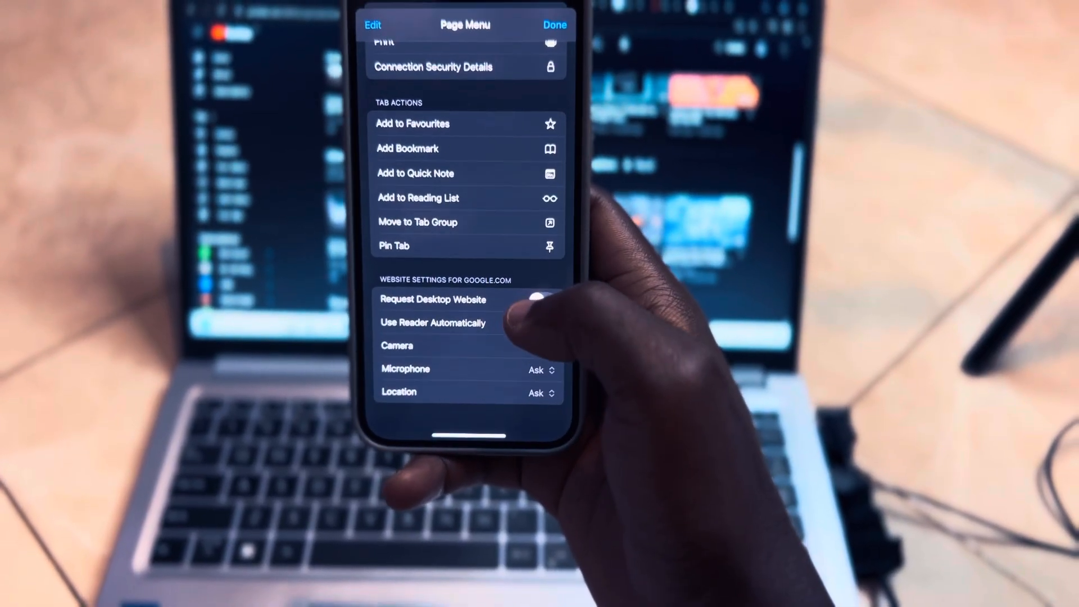
click(541, 299)
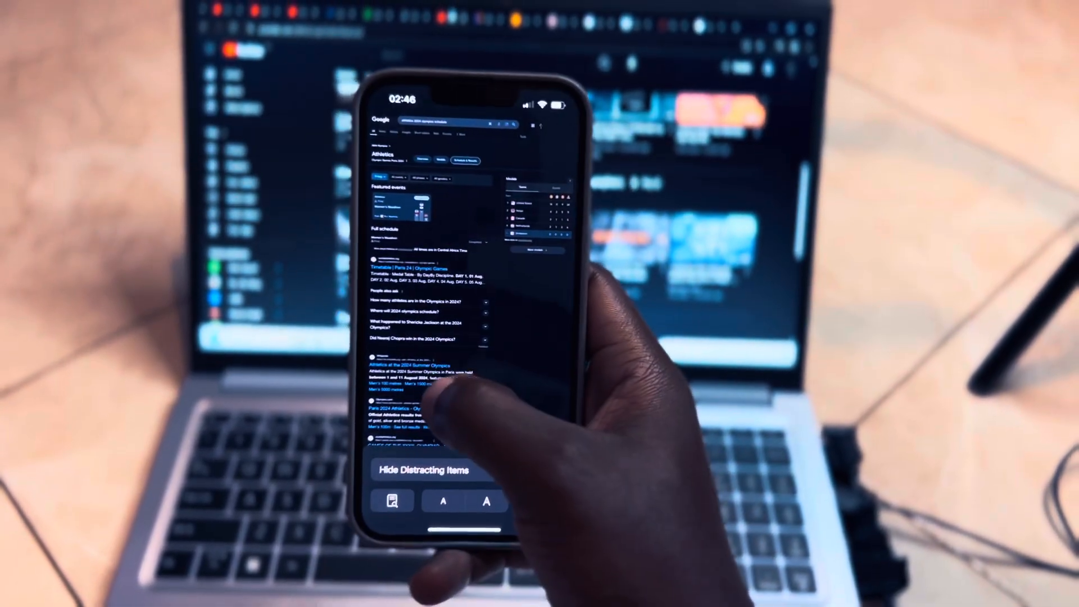
scroll(down, 3)
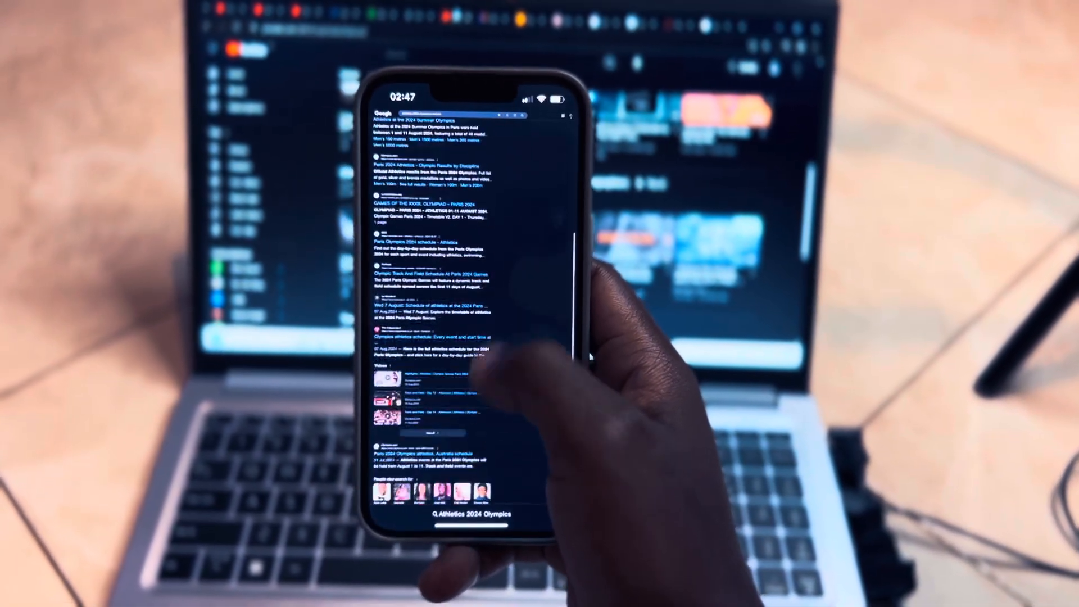